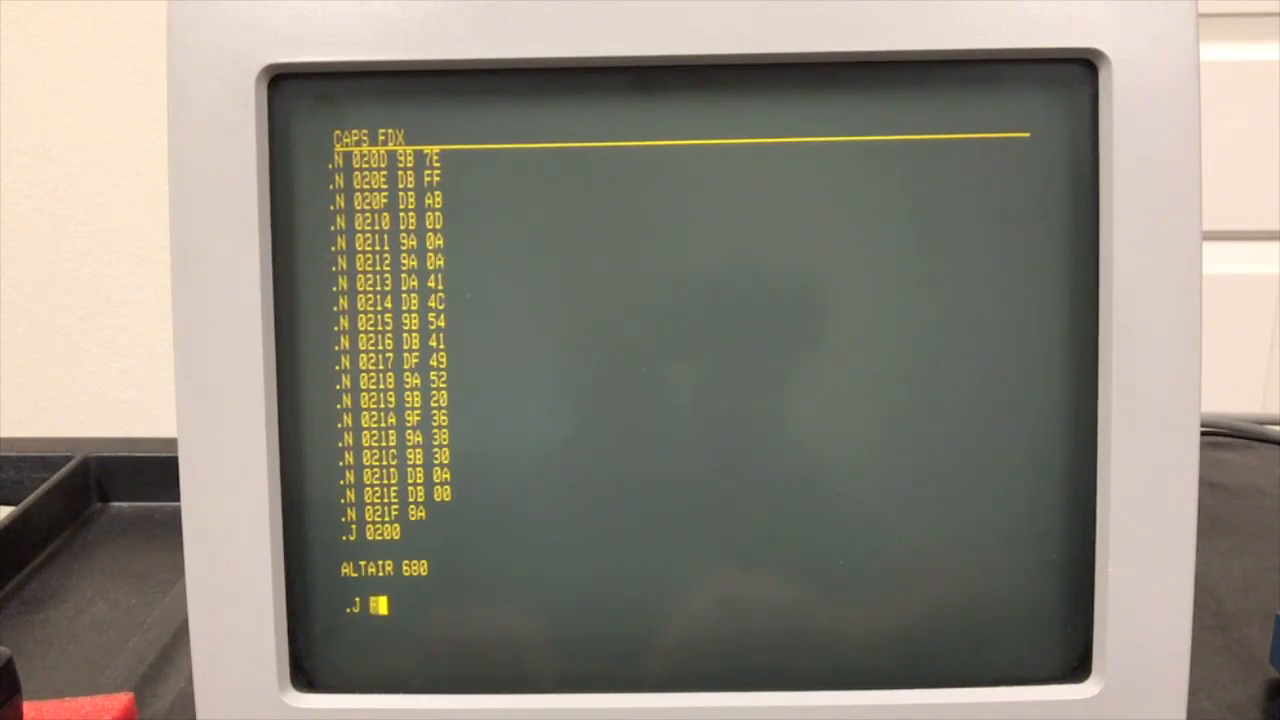
- Enter J FD74 with start address 0200 and end address 021F
type("FD74 7")
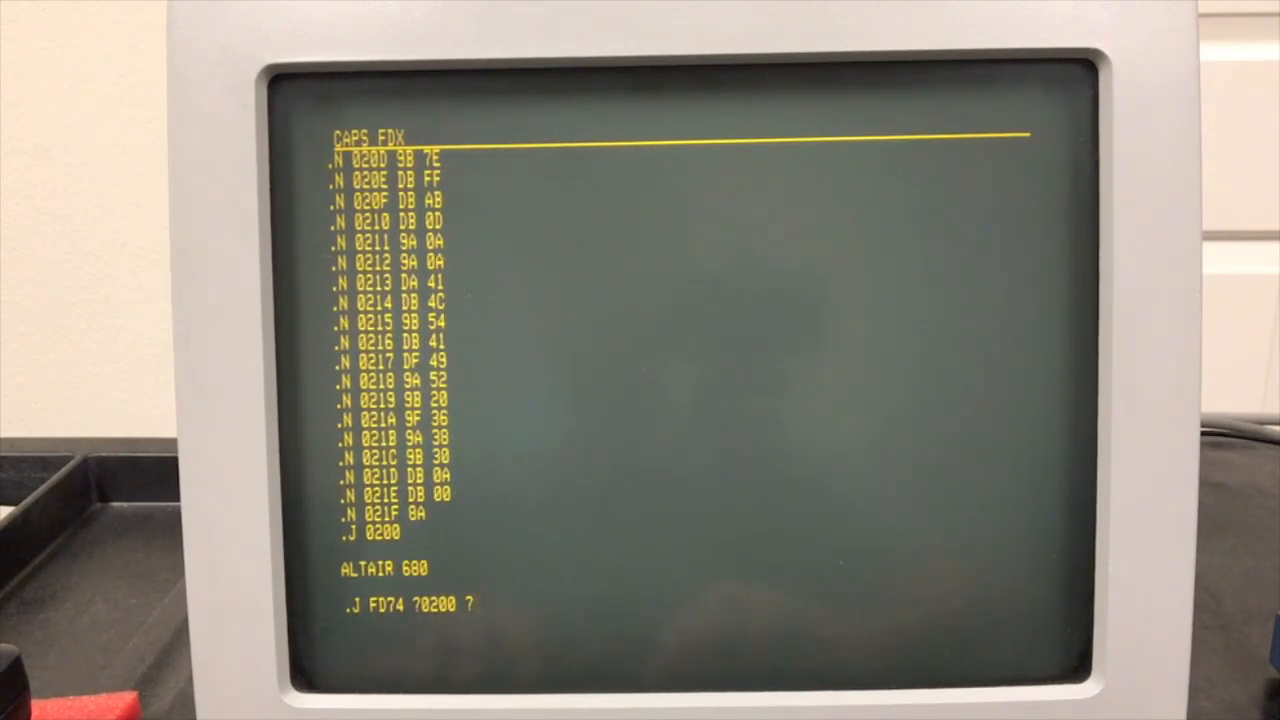
type("021")
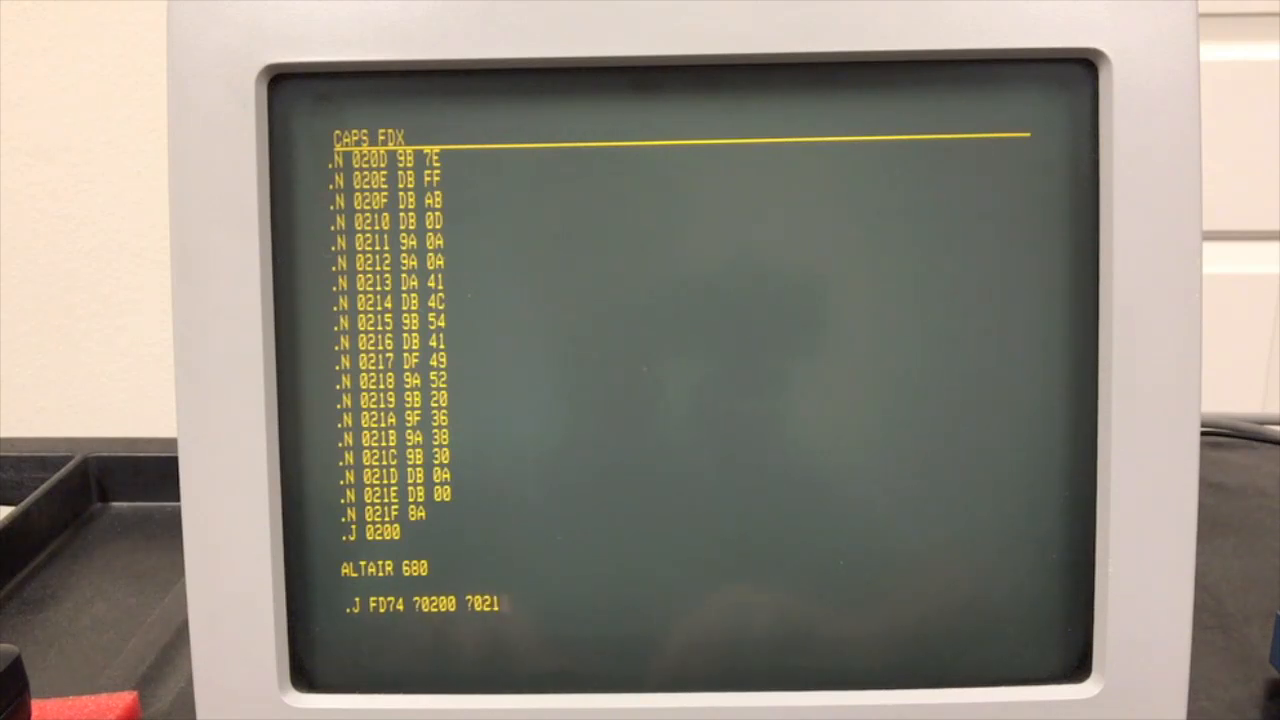
type("F")
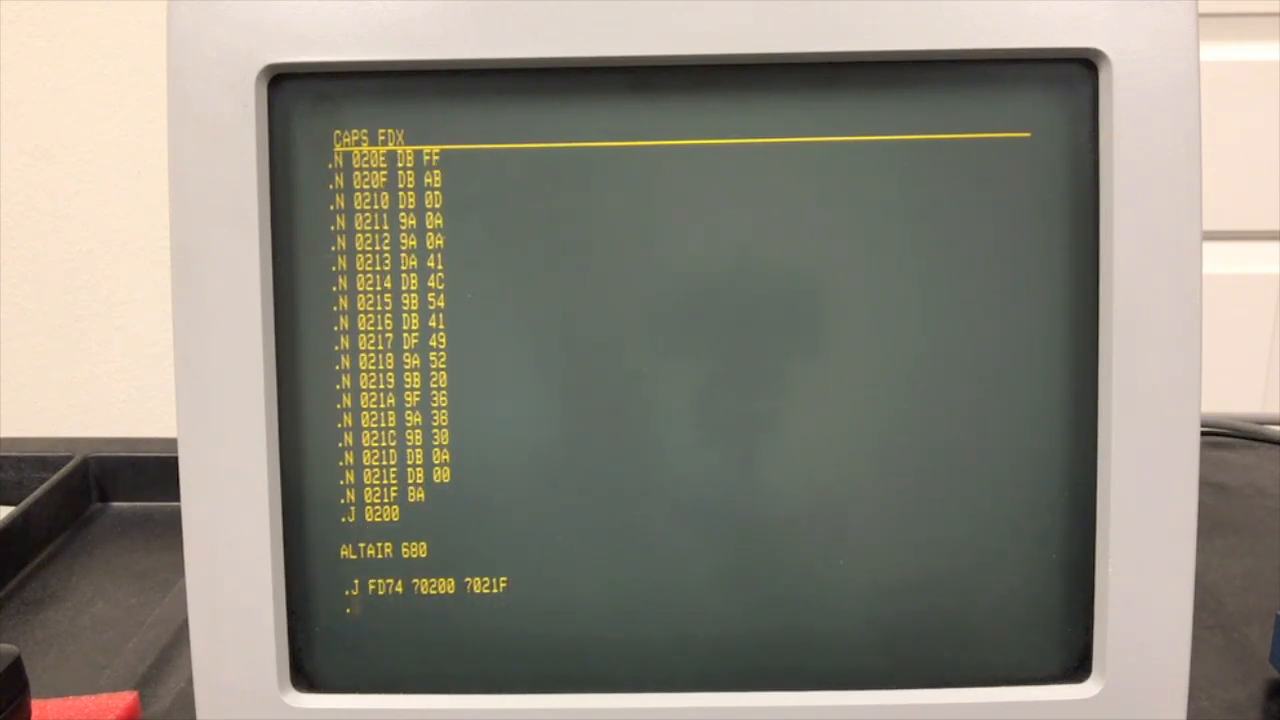
- Execute the FD74 routine over 0200–021F and return to the monitor prompt
key("Enter")
type("J F")
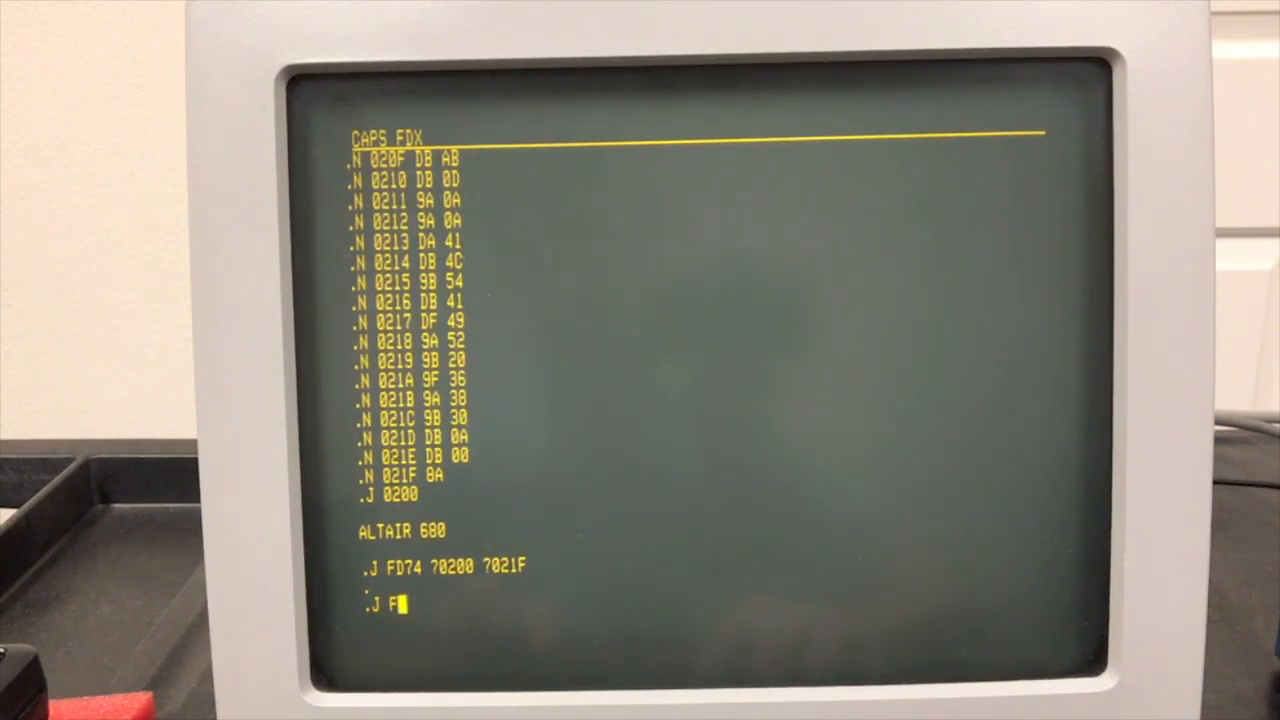
type("D00")
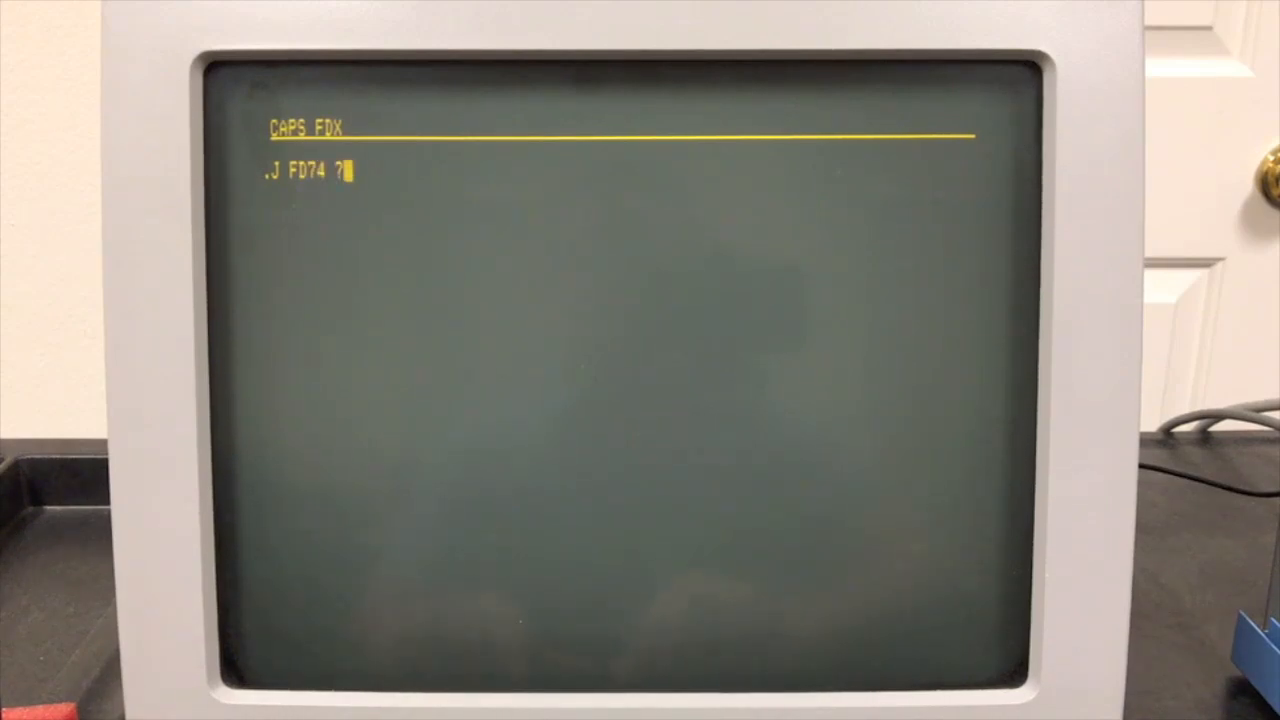
- Answer the FD74 address prompts with 3F00 and 3F66
type("3F00 ?")
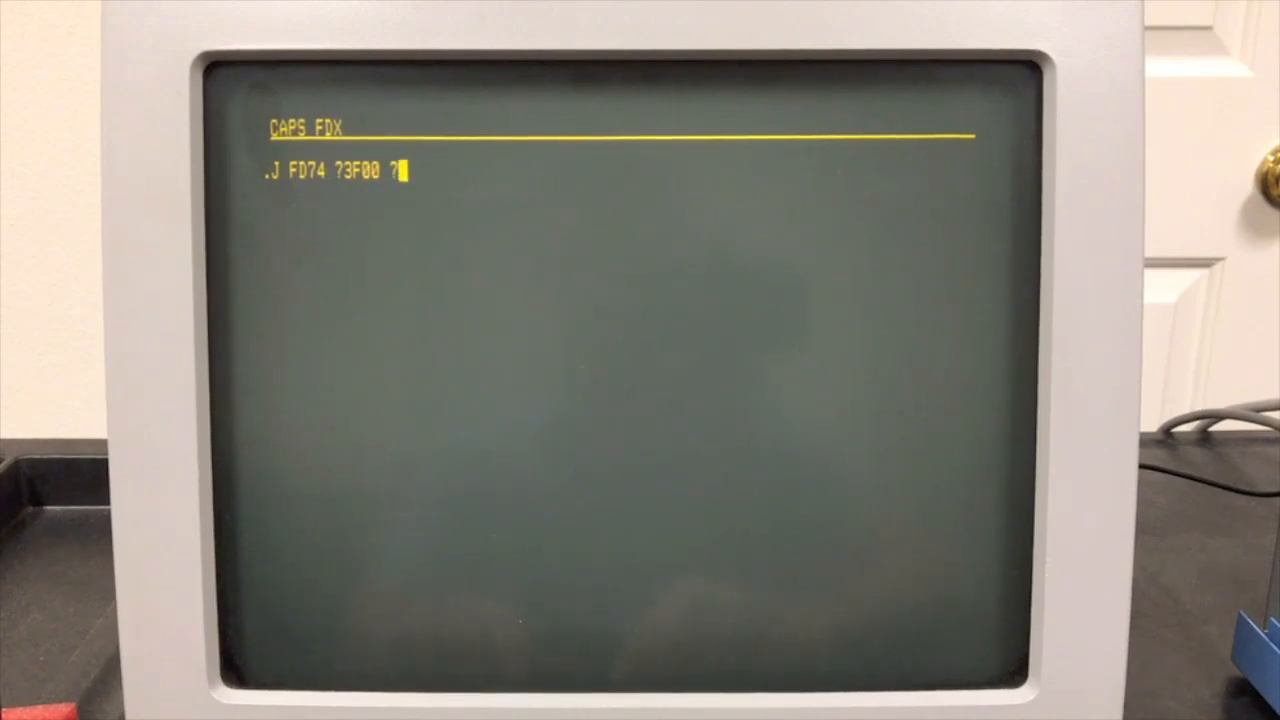
type("3F66")
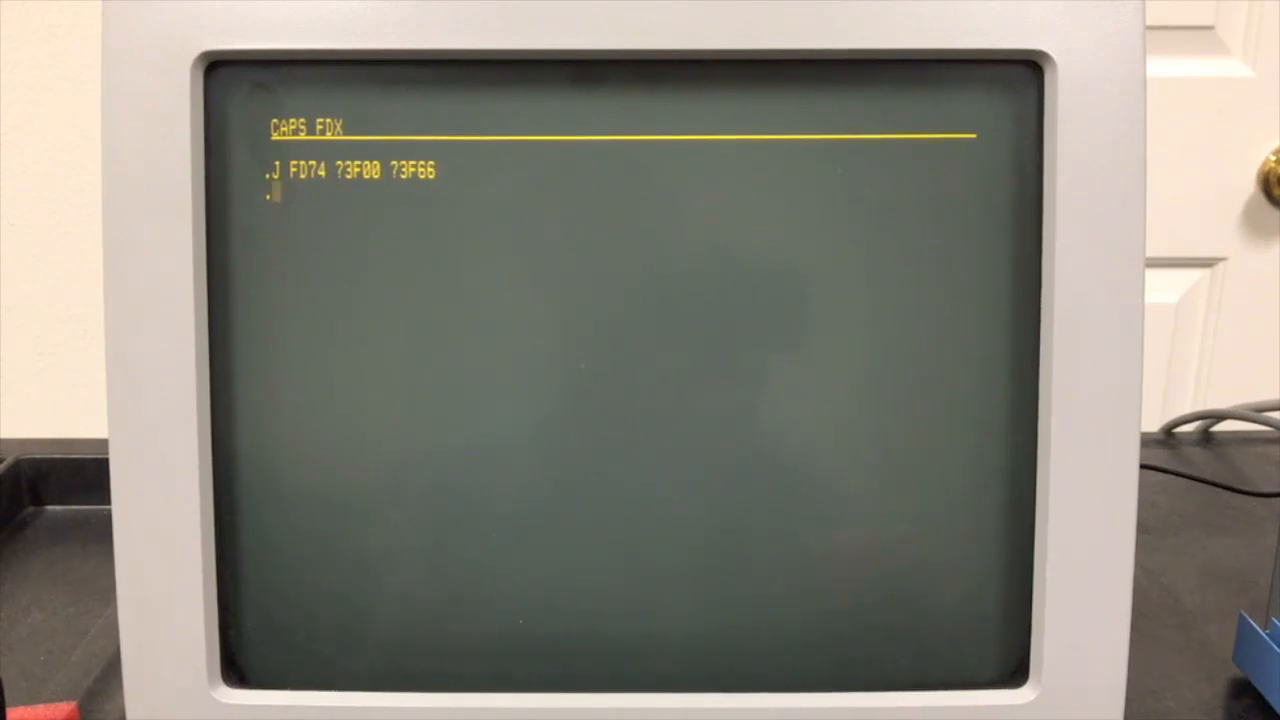
- Jump to 3E00 and let it count addresses from 0000 up to 1C00
type("J")
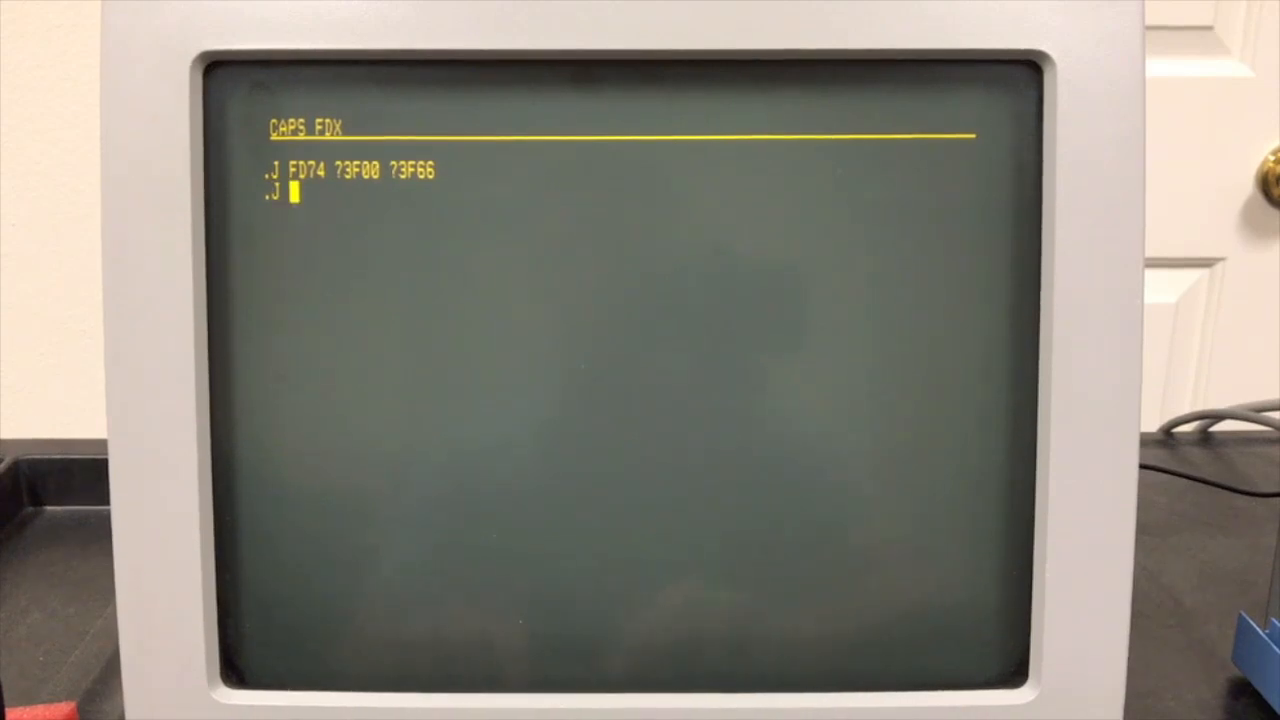
type("3E")
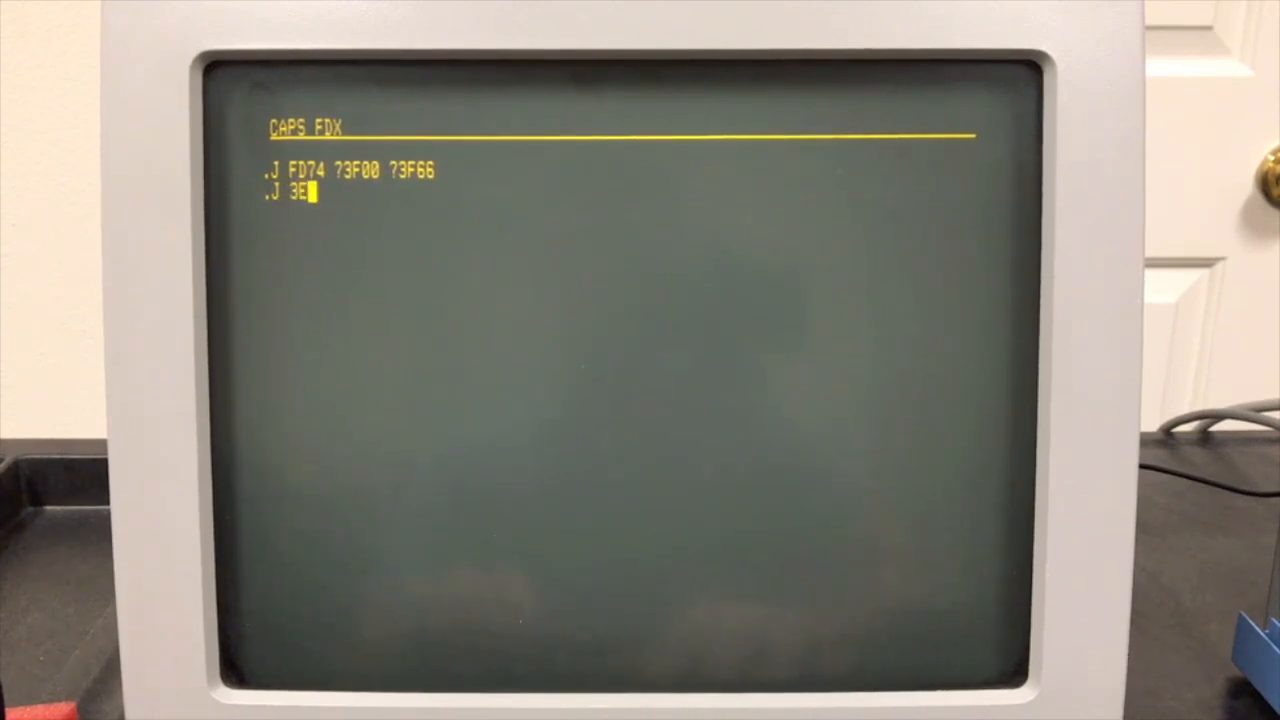
type("00")
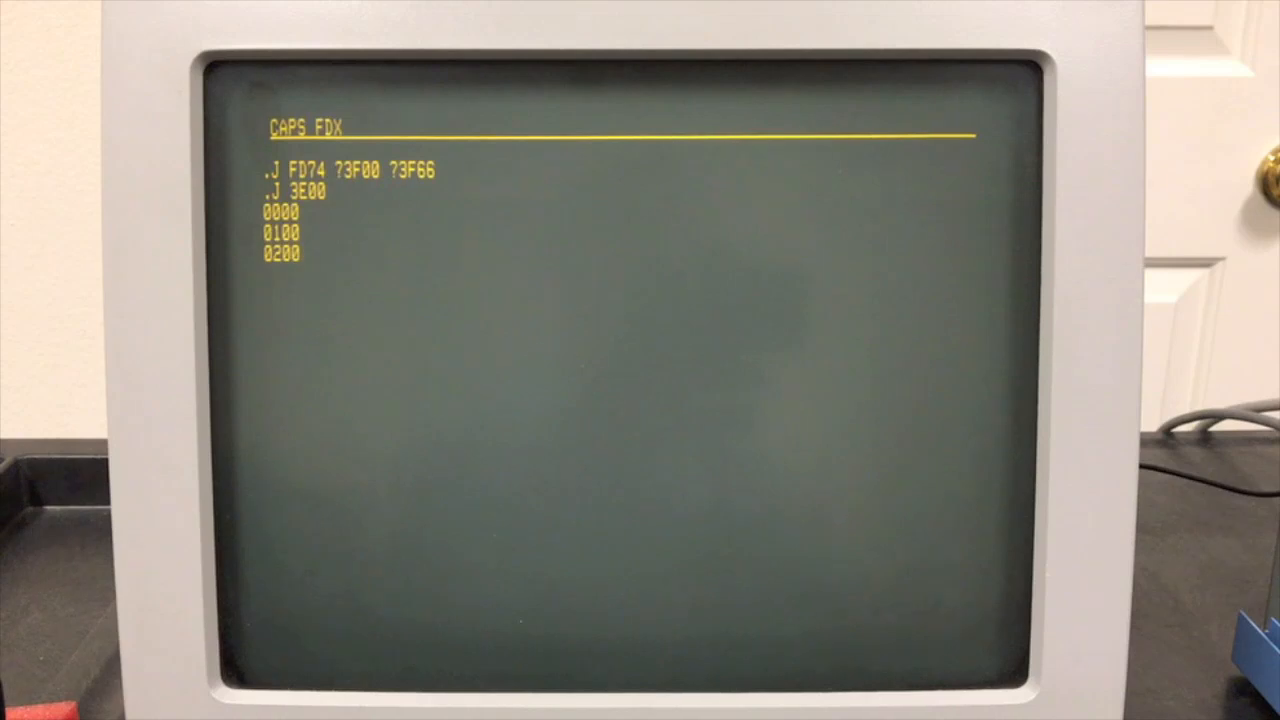
key("Enter")
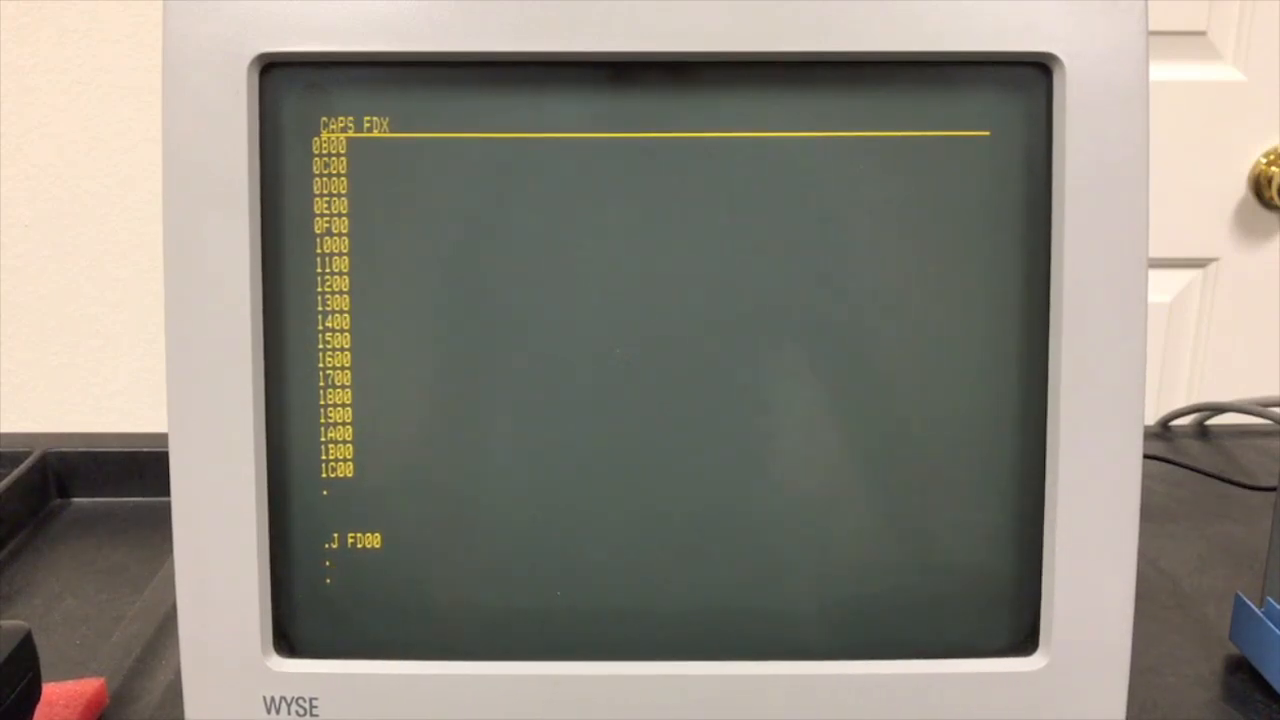
- Enter a second J FD00 jump at the monitor prompt
type(".J FD")
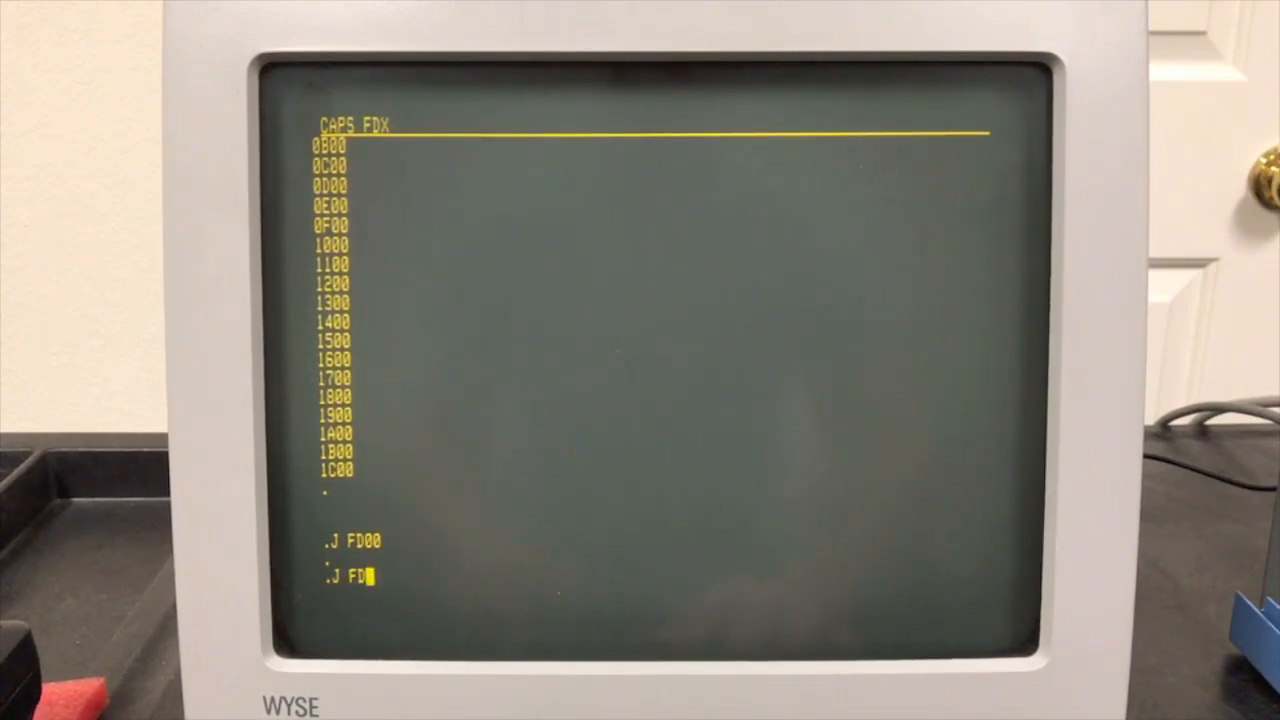
type("00")
type("J ")
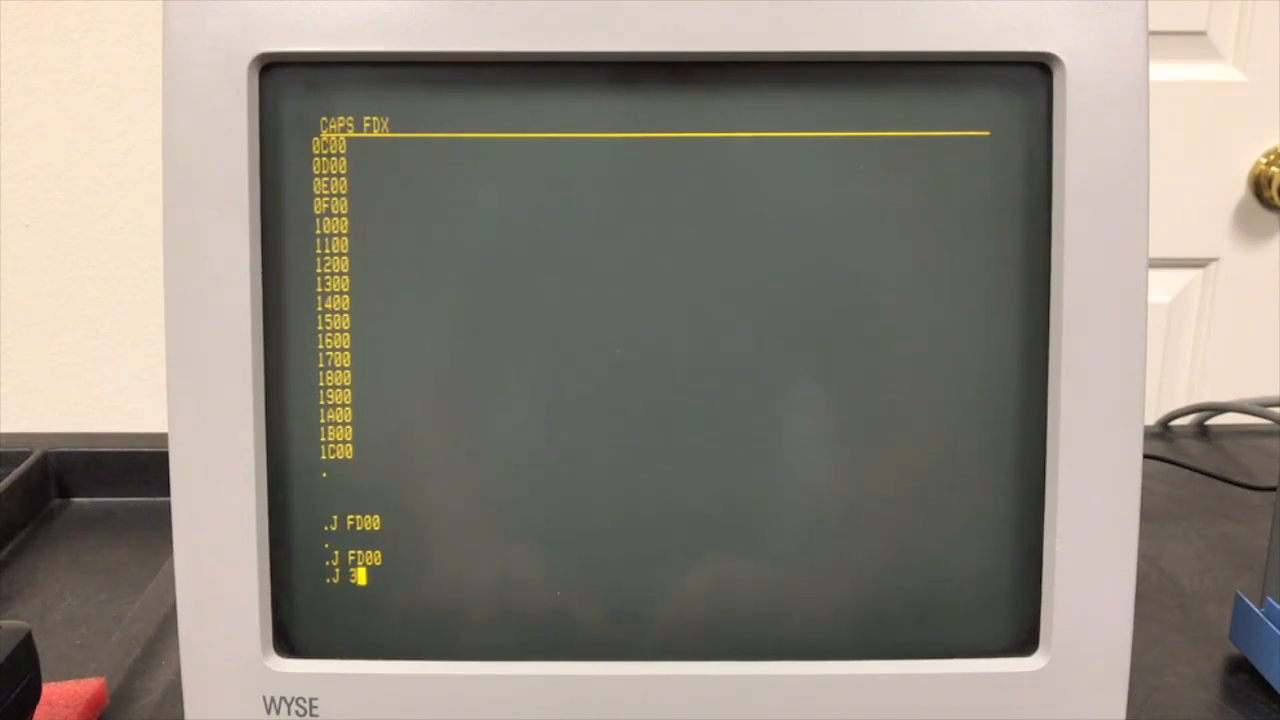
- Jump to 3F00 to launch MITS Altair 680 BASIC from cassette
type("3F00")
type("Y")
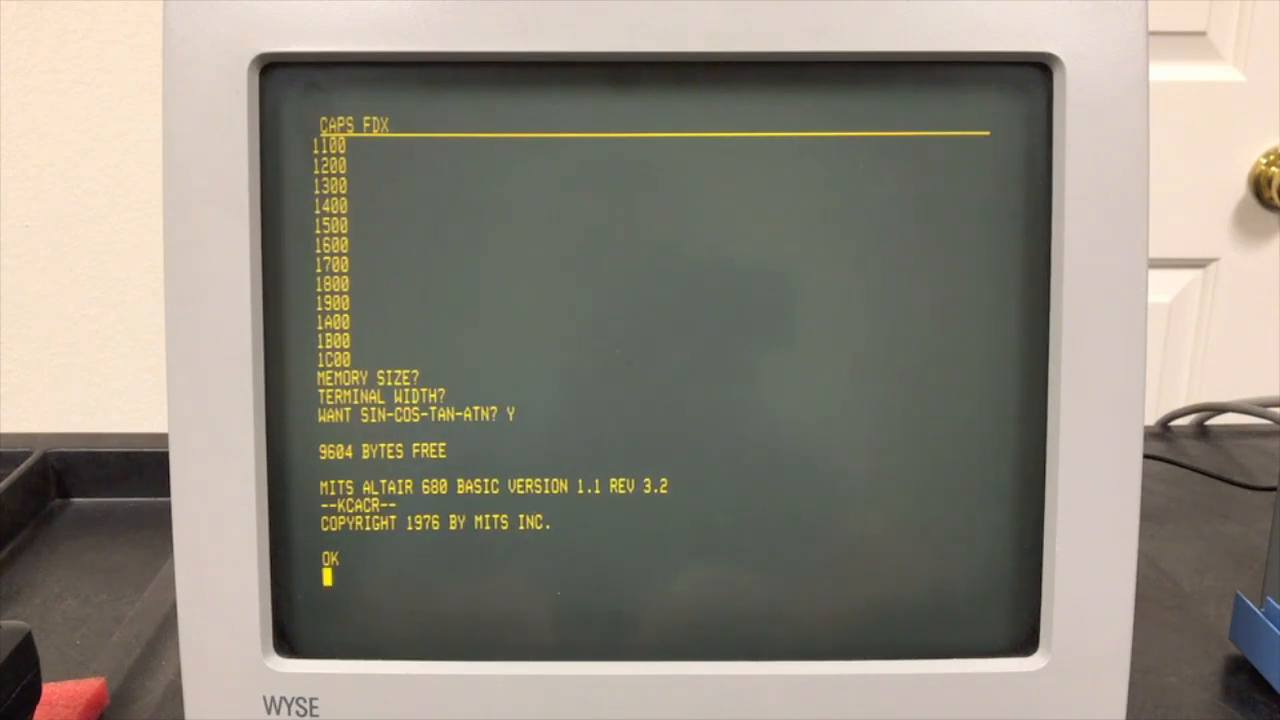
- Print 2+2 giving 4, then start CLOAD "CHASE" from the cassette
type("PRINT 2+2")
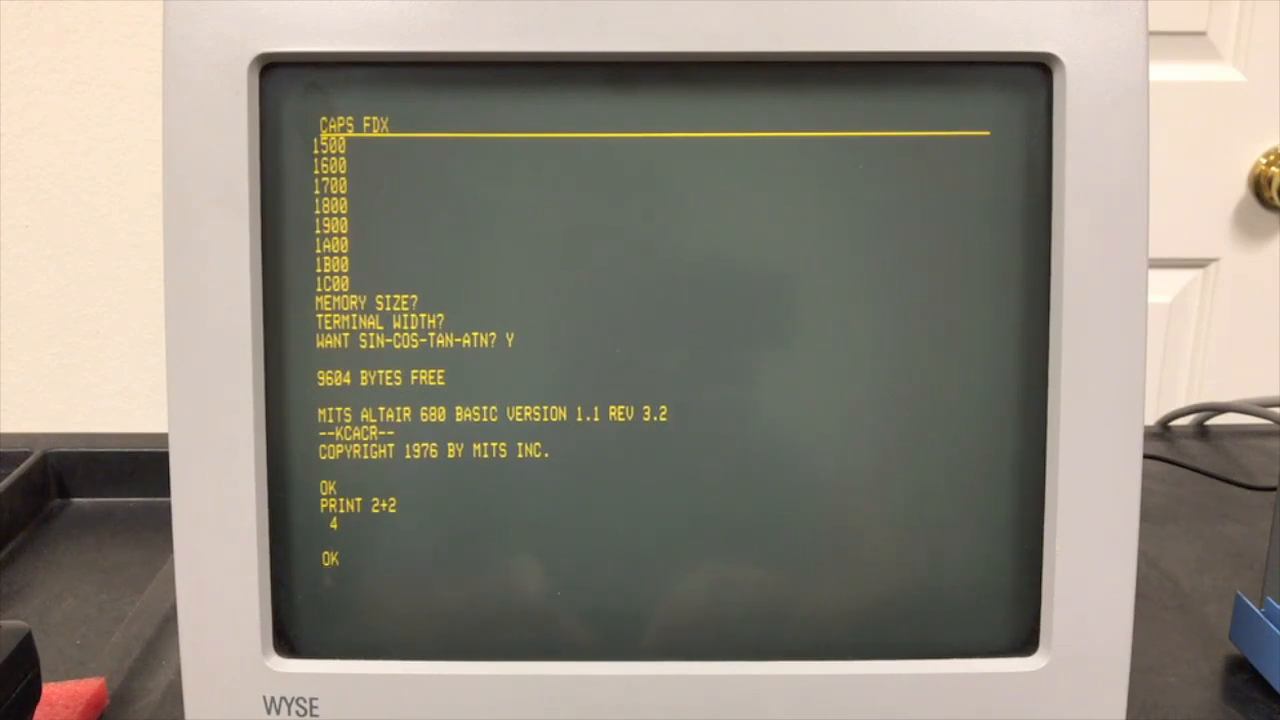
type("CLOAD")
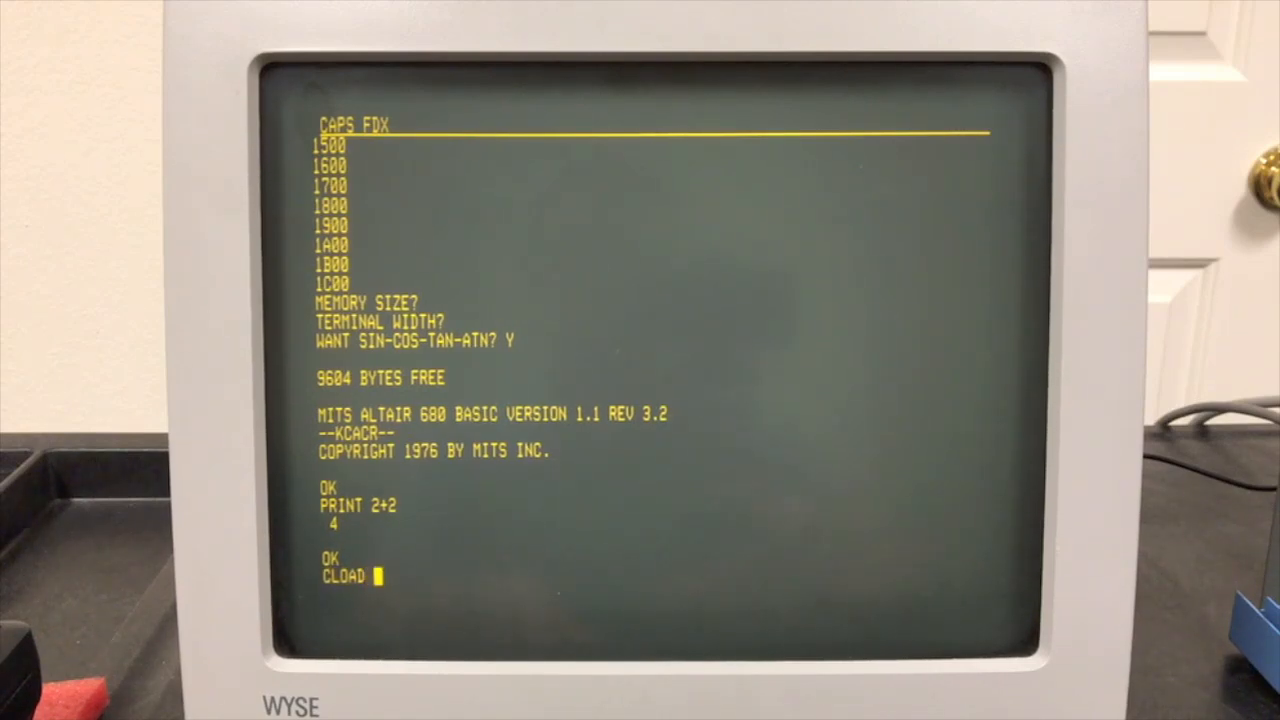
type("'")
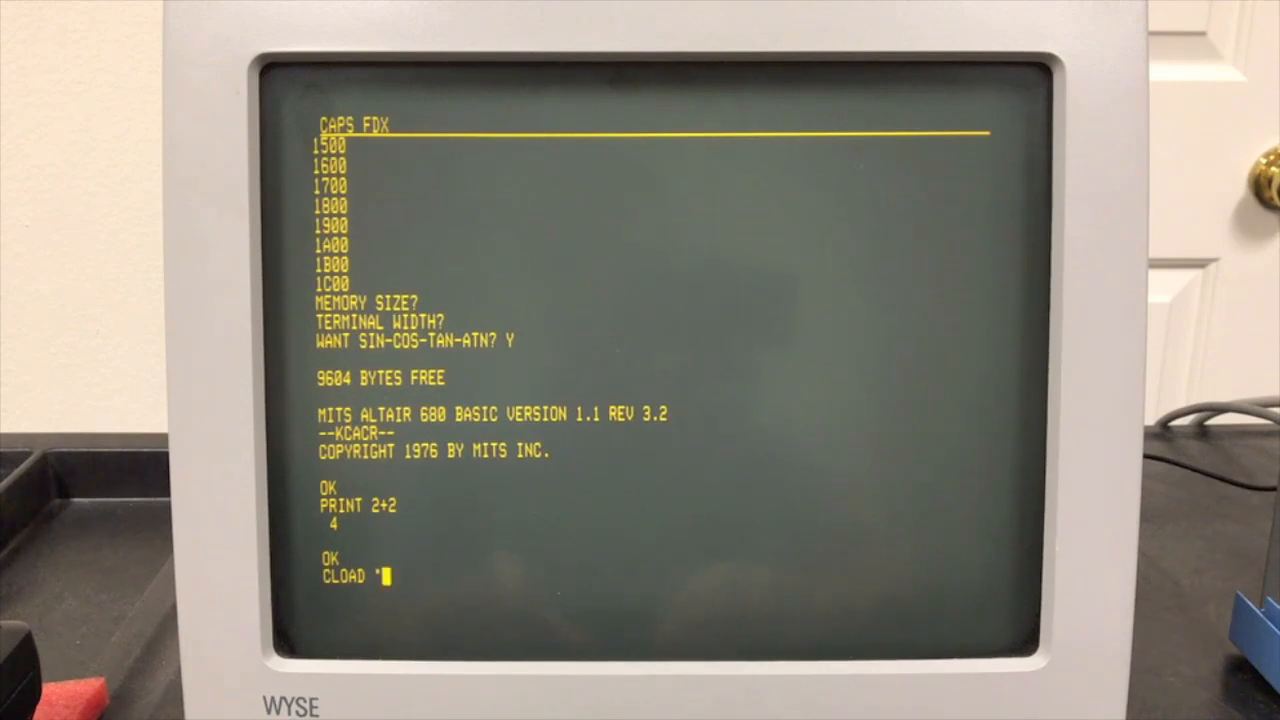
type("CHASE\"")
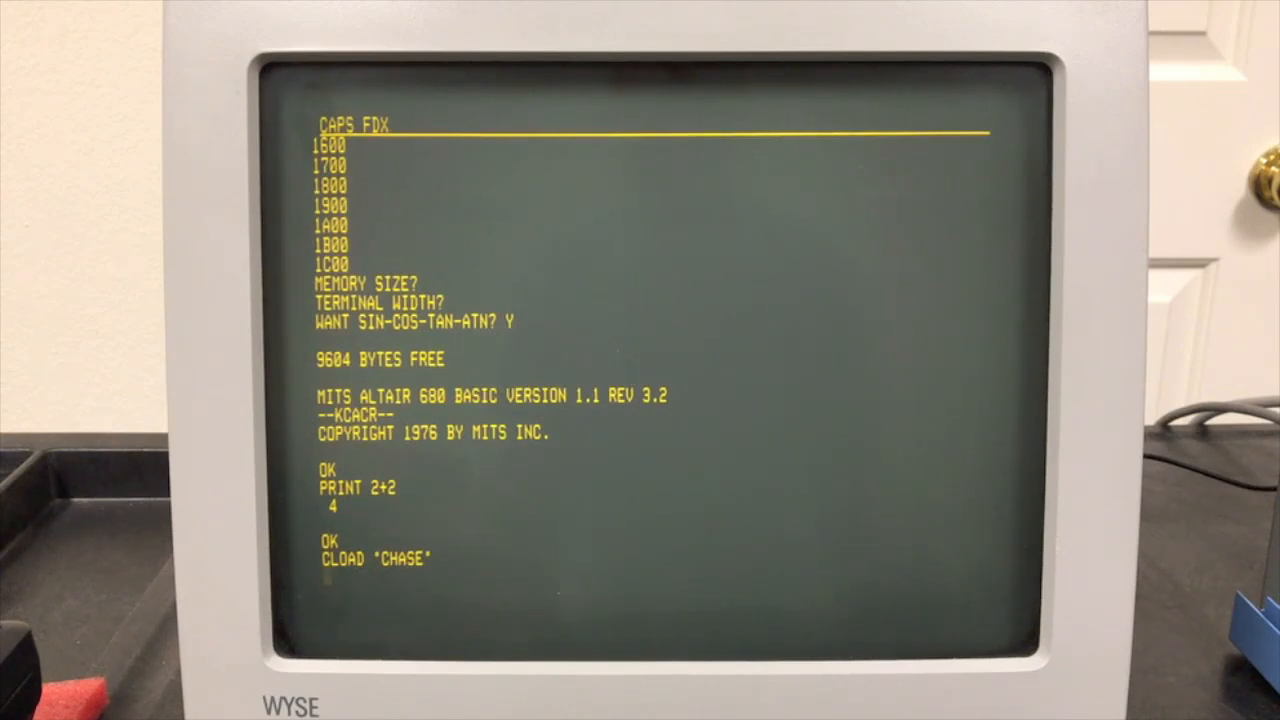
key("enter")
type("CLOAD \"CHASE")
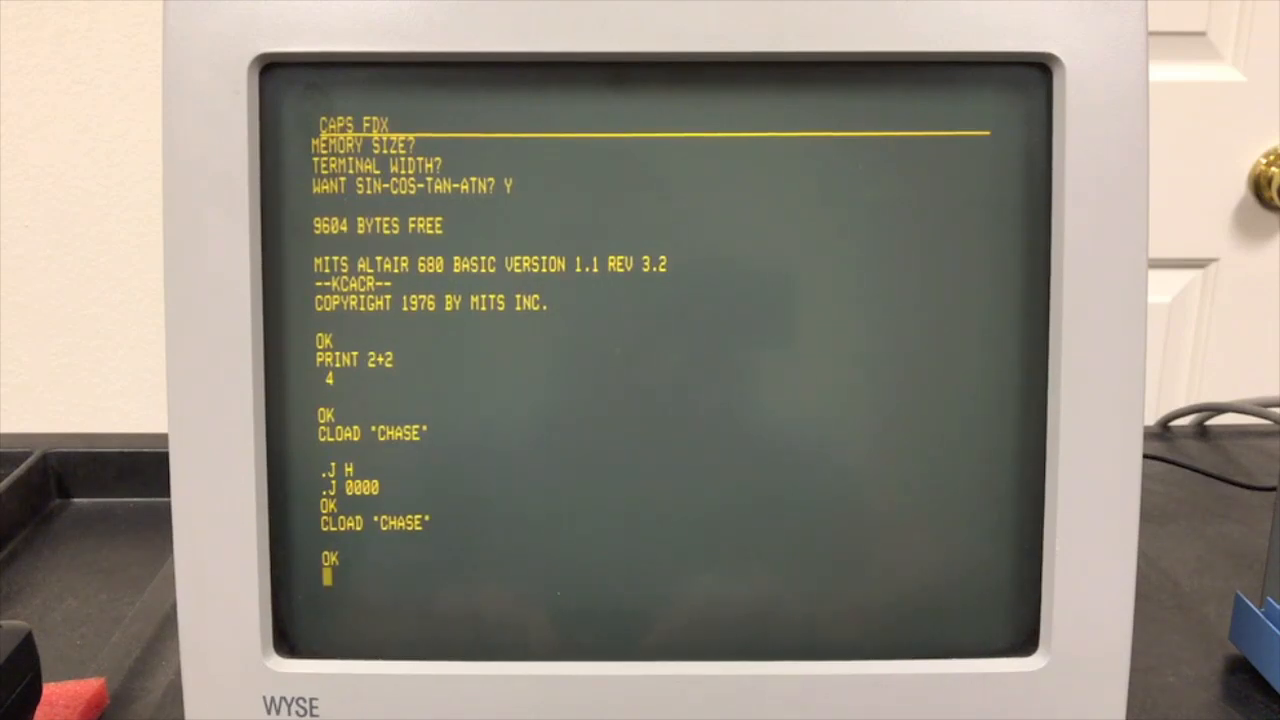
- List the loaded CHASE program through line 1170 END
type("LIST")
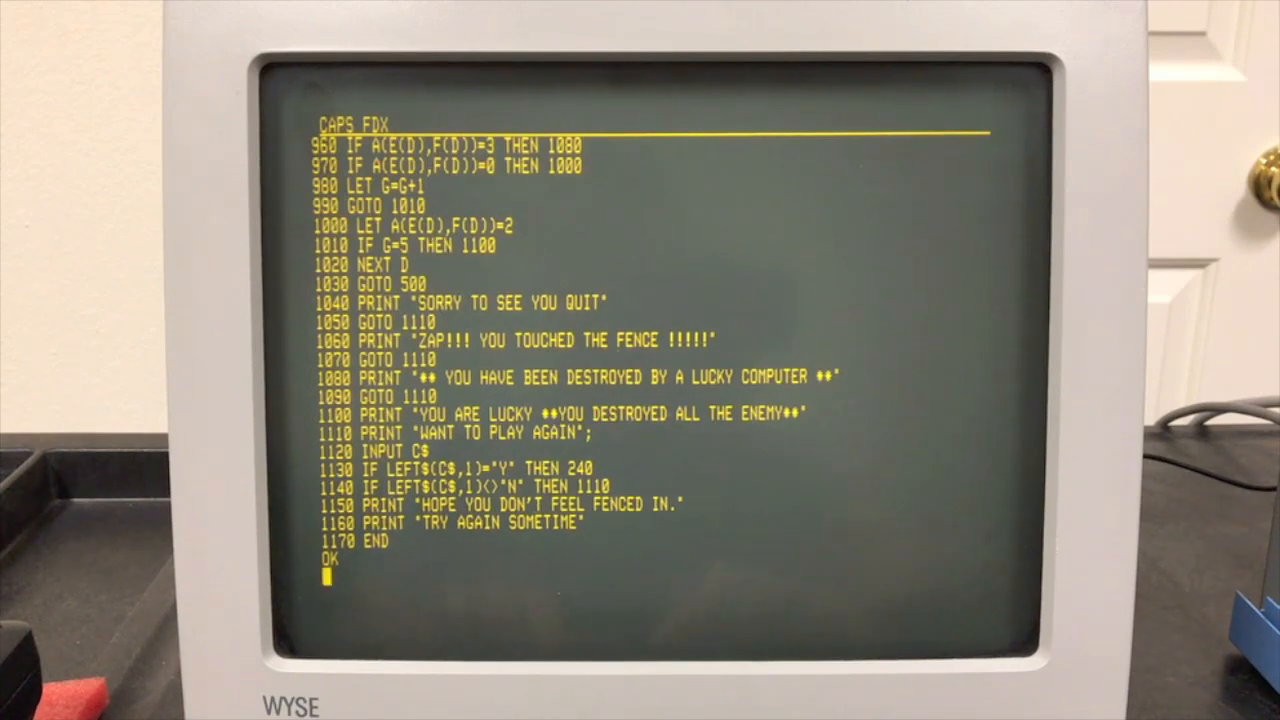
- Run CHASE, answer Y for instructions and give 9 as the random number
type("RUN")
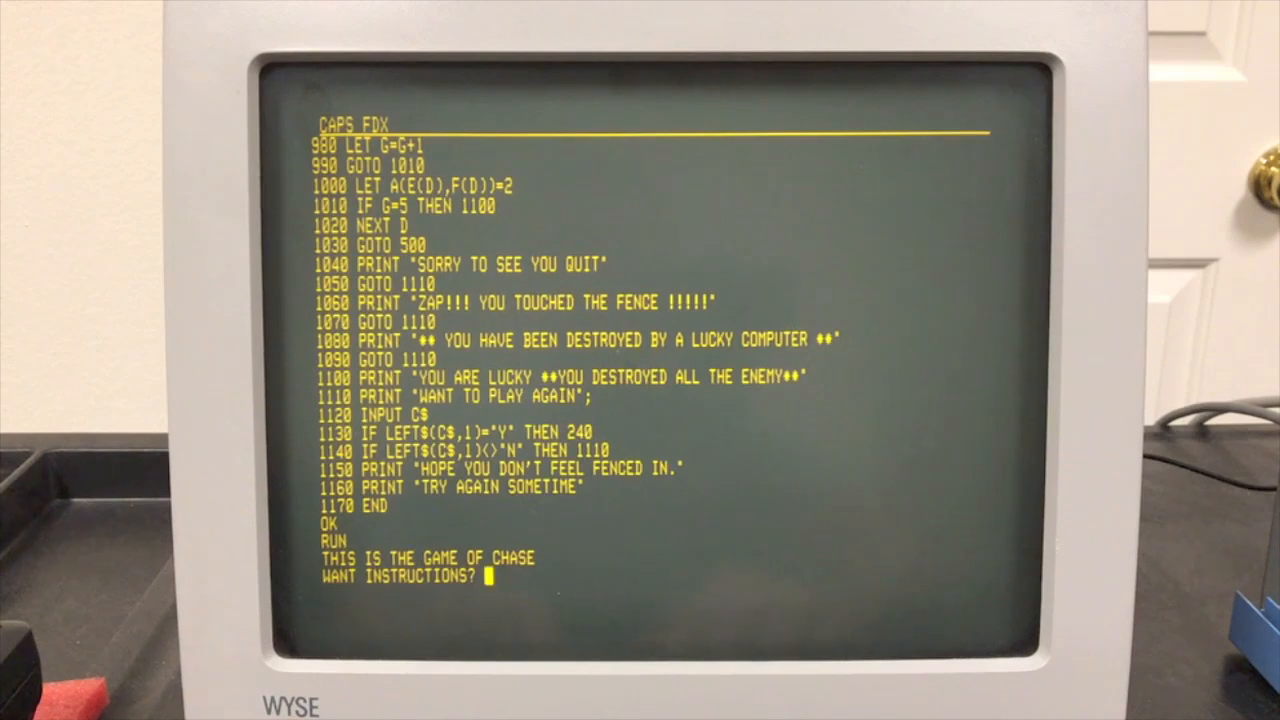
type("Y")
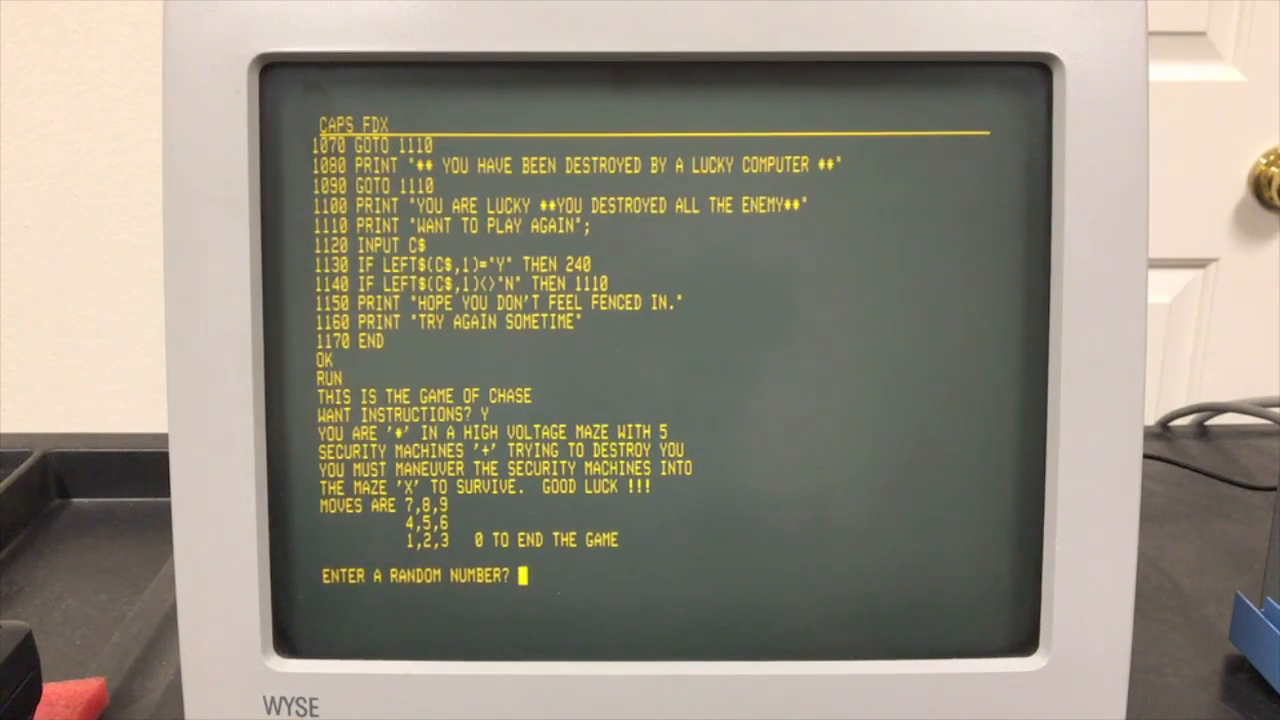
type("9")
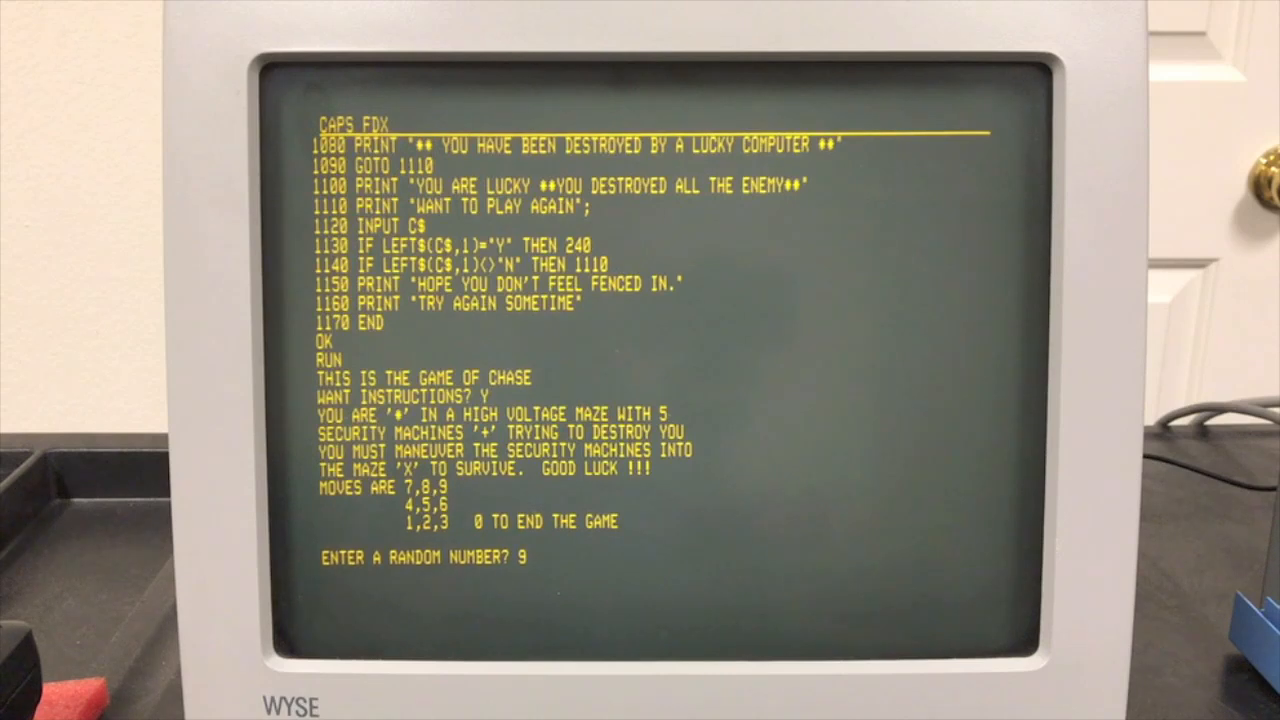
- Submit the random number to draw the maze and make a first move of 5
key("enter")
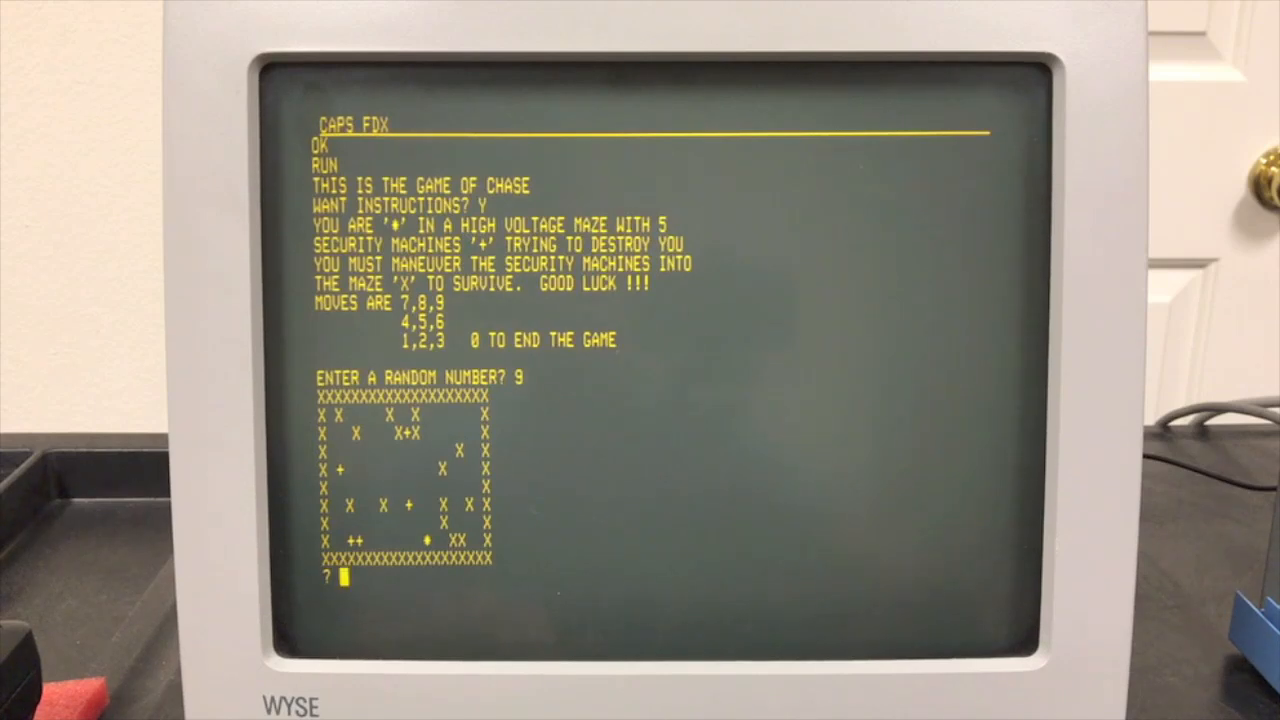
type("5")
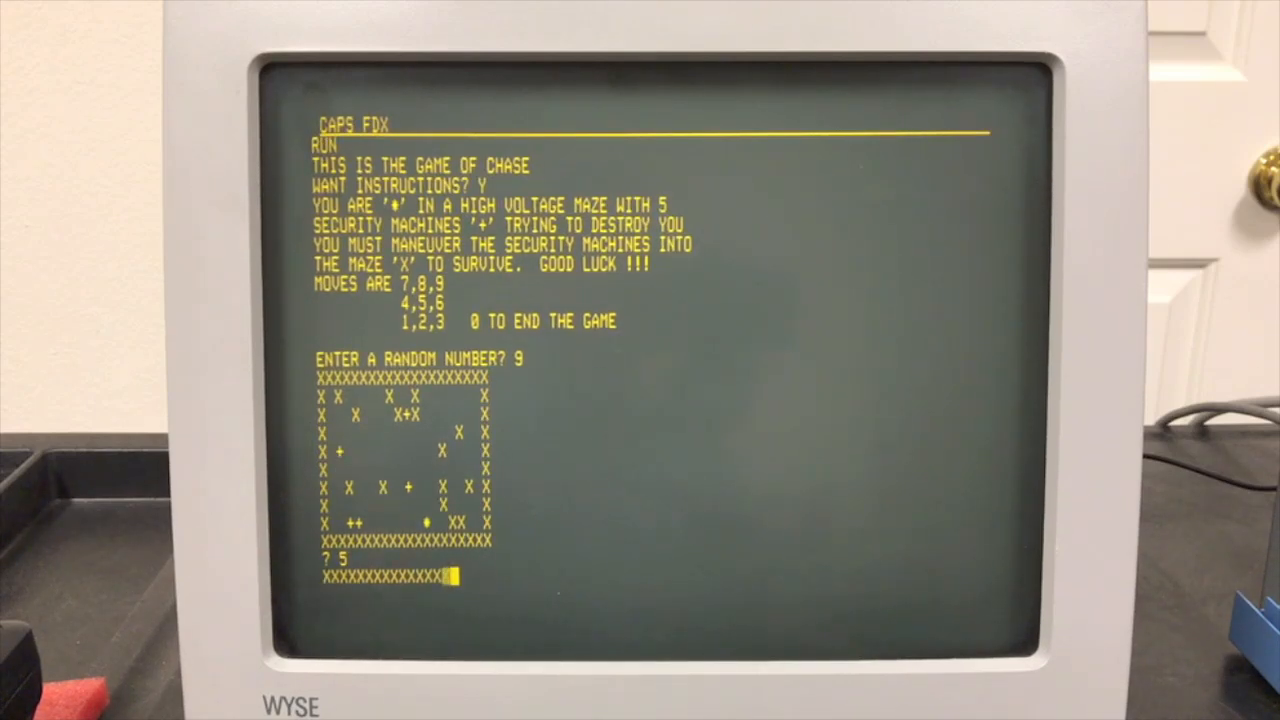